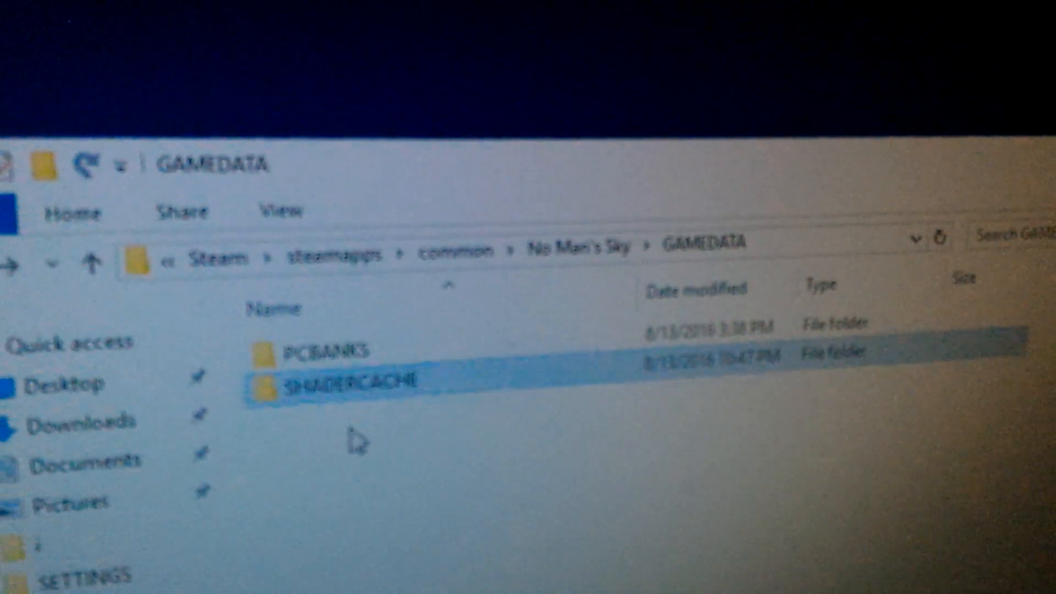
# - Open SHADERCACHE and permanently delete all 943 shader cache files, confirming the prompt
pyautogui.doubleClick(344, 380)
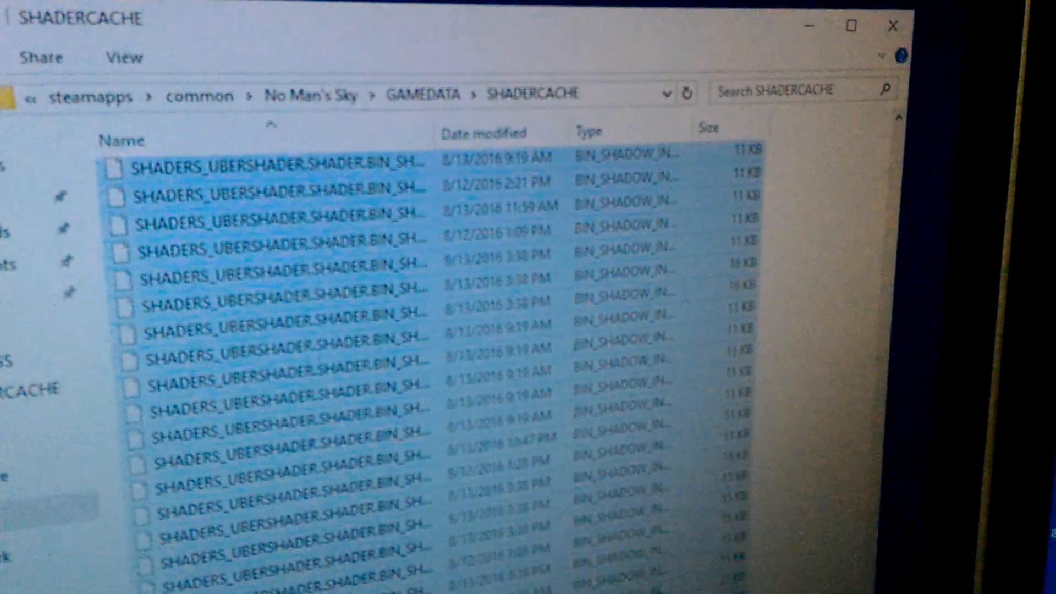
pyautogui.press('Delete')
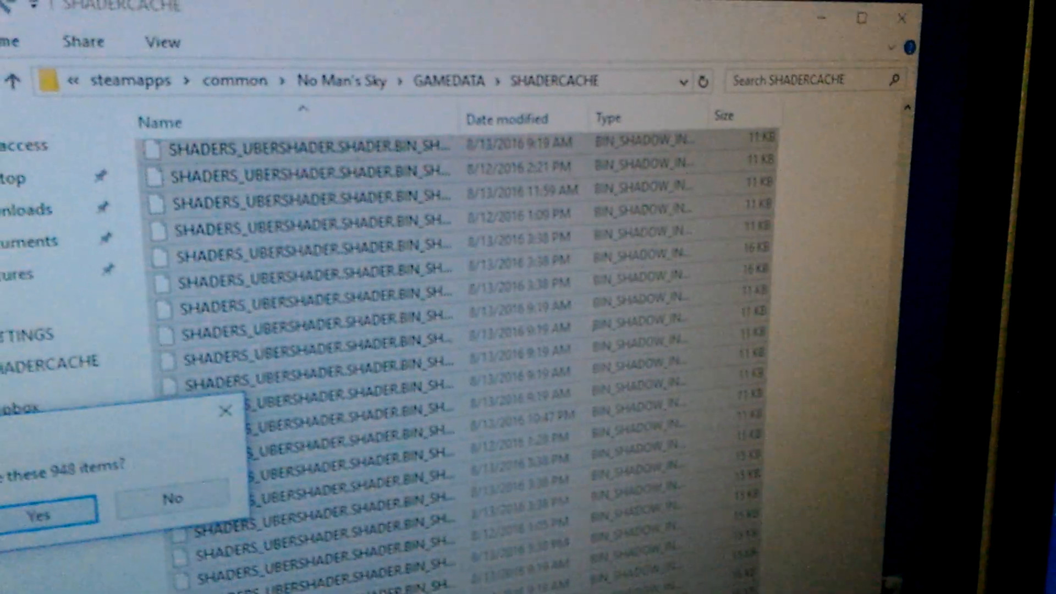
pyautogui.click(173, 499)
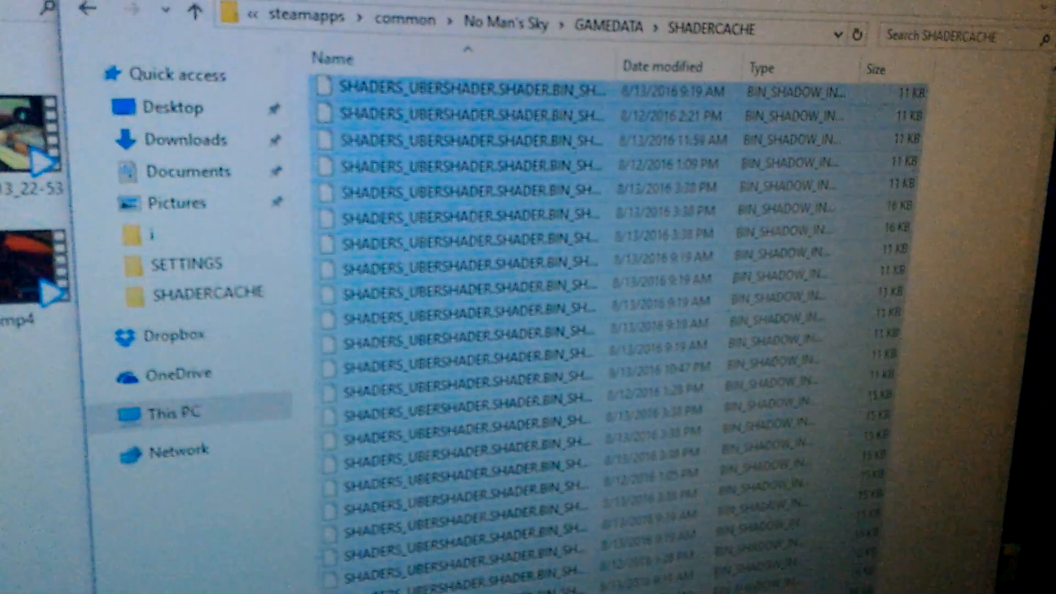